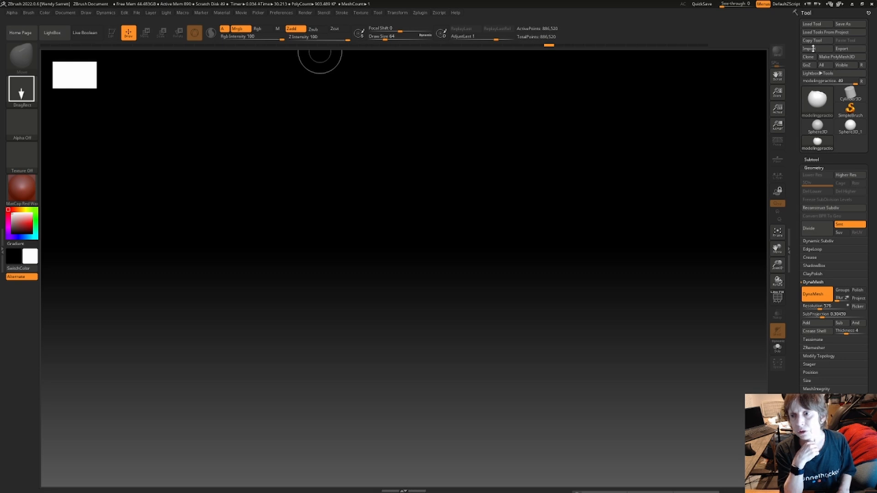
Start a Tool import and browse to D:/UE_Projects/testchick/Content.
{"action": "left_click", "coordinate": [809, 49]}
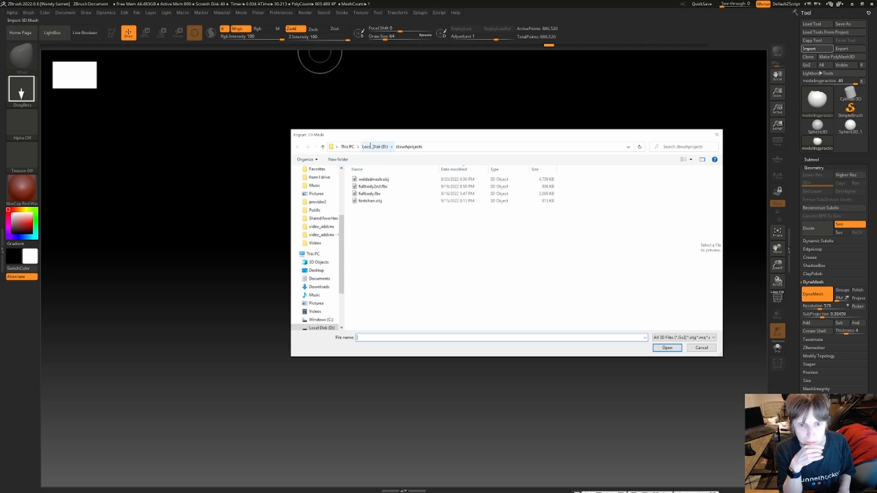
{"action": "left_click", "coordinate": [377, 146]}
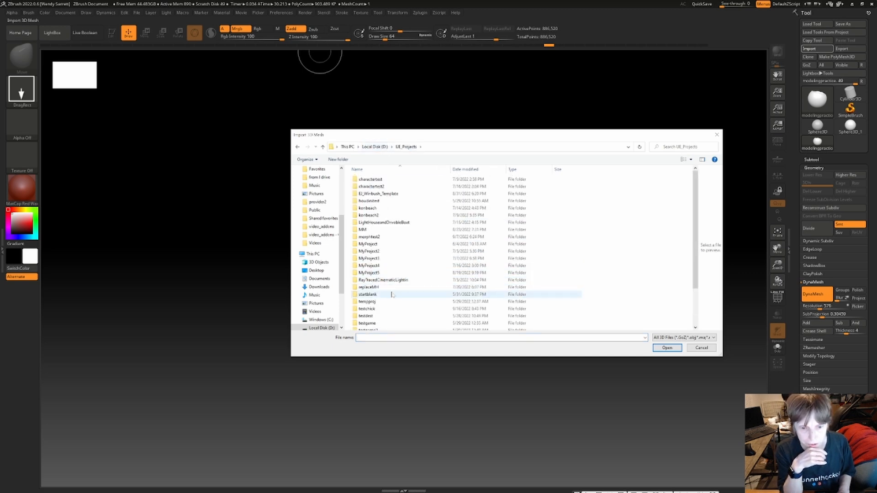
{"action": "scroll", "scroll_direction": "down", "scroll_amount": 3}
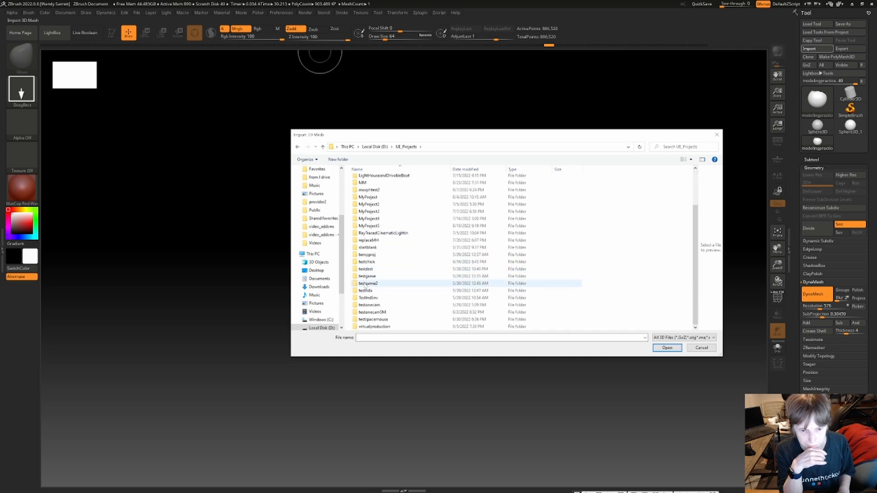
{"action": "double_click", "coordinate": [368, 262]}
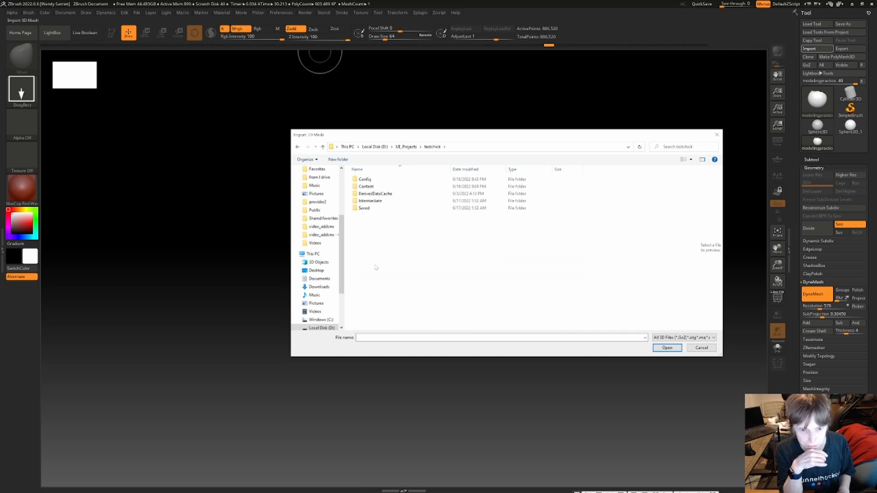
{"action": "double_click", "coordinate": [365, 186]}
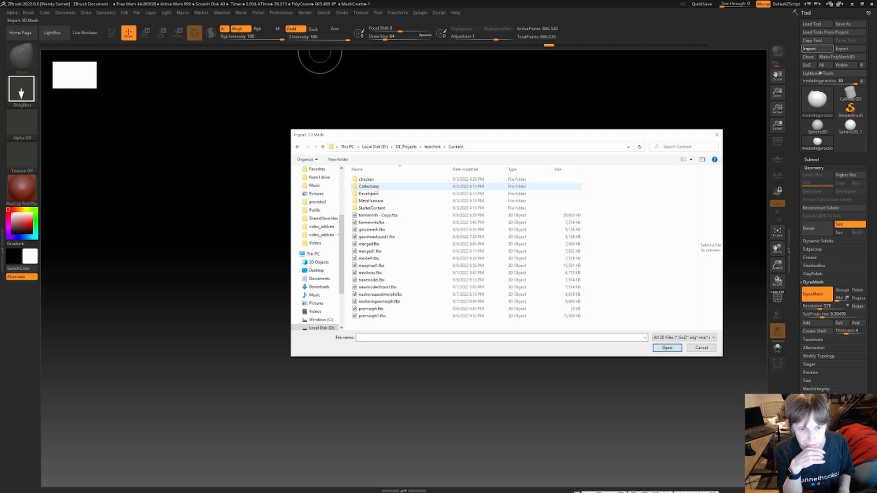
Choose goodmesh.fbx from the FBX files and confirm it for import.
{"action": "left_click", "coordinate": [370, 251]}
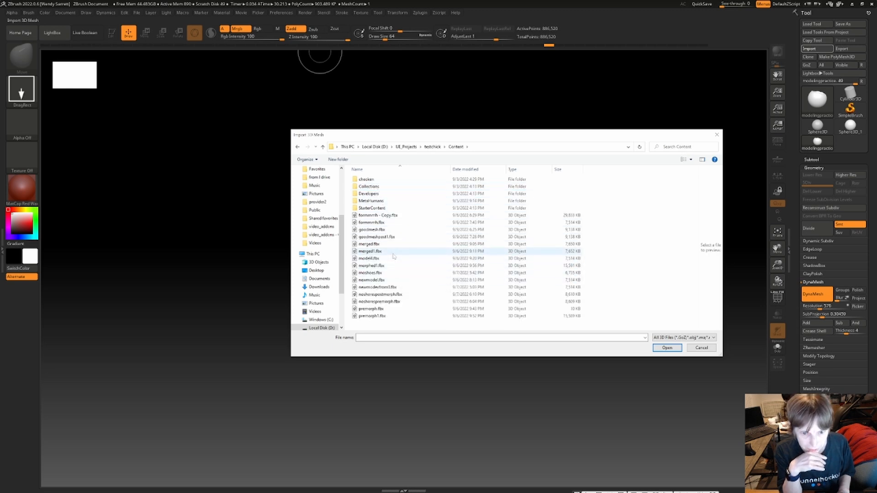
{"action": "left_click", "coordinate": [371, 230]}
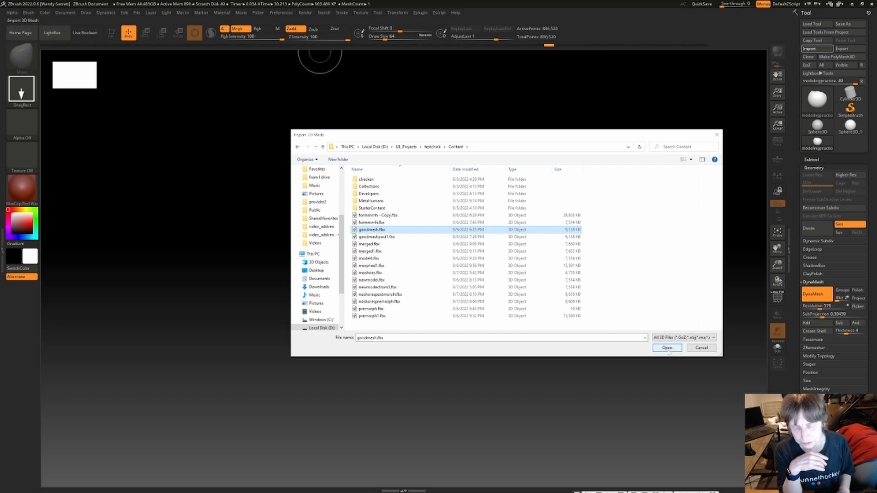
{"action": "left_click", "coordinate": [666, 348]}
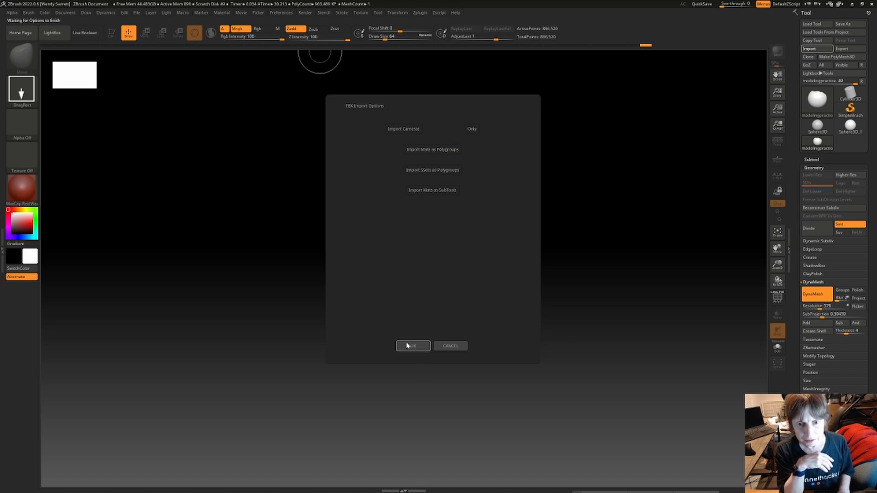
Accept the FBX import options and put the imported body into Edit mode on the canvas.
{"action": "left_click", "coordinate": [413, 345]}
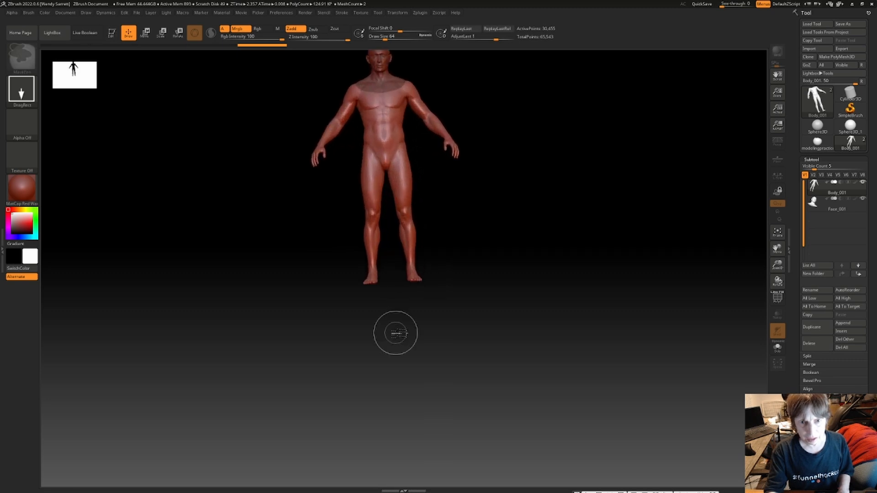
{"action": "left_click", "coordinate": [111, 33]}
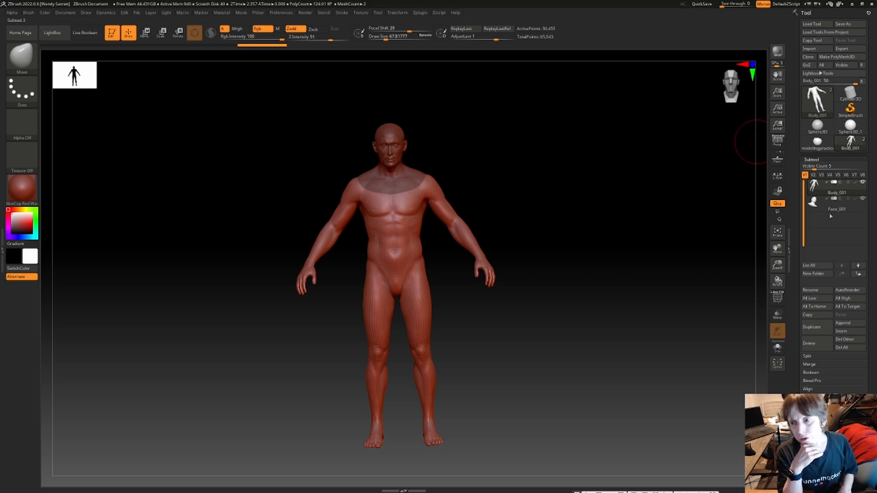
{"action": "mouse_move", "coordinate": [858, 274]}
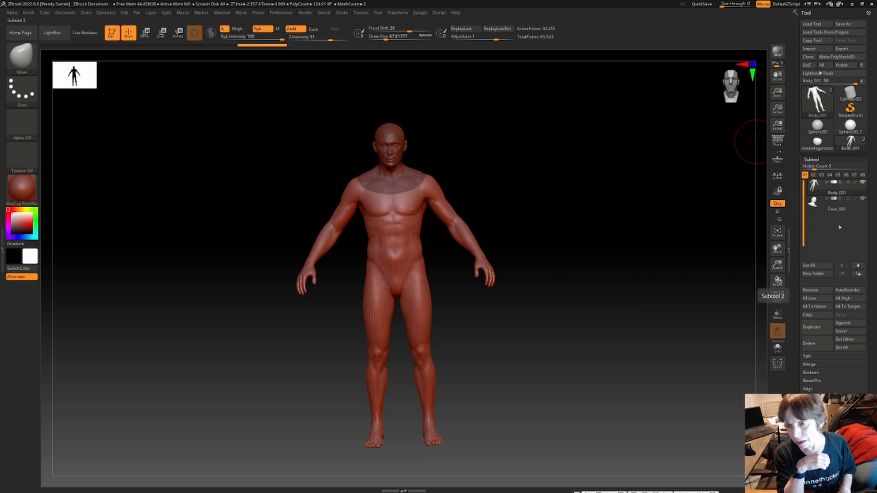
Merge the Face_001 subtool down into the Body, accepting the non-undoable warning.
{"action": "left_click", "coordinate": [837, 208]}
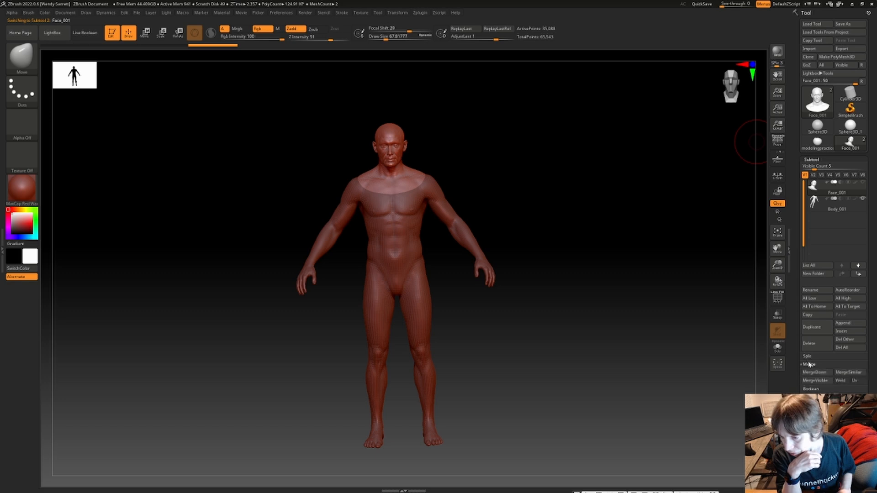
{"action": "left_click", "coordinate": [814, 373]}
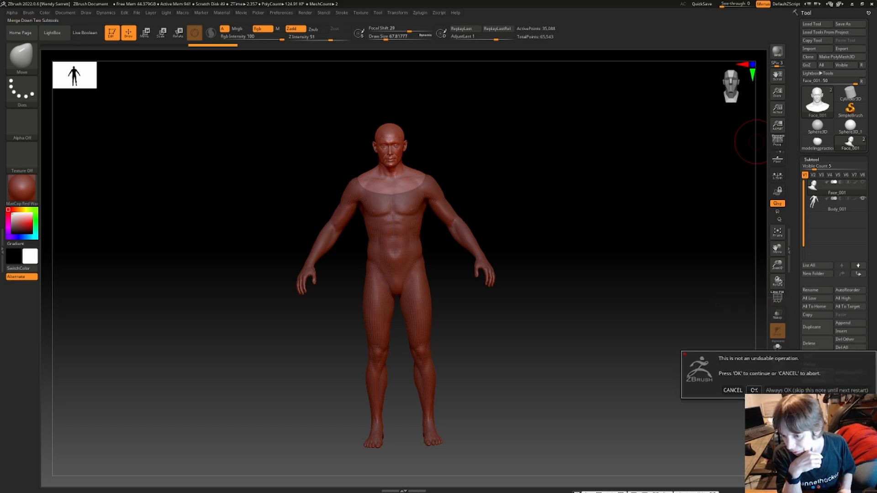
{"action": "left_click", "coordinate": [754, 390]}
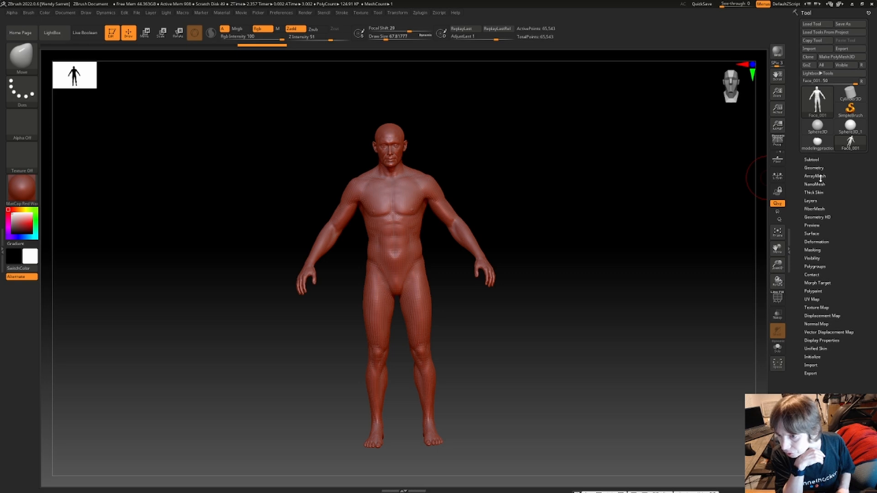
Weld the seam points via Geometry > Modify Topology and orbit to inspect the body from above.
{"action": "left_click", "coordinate": [814, 168]}
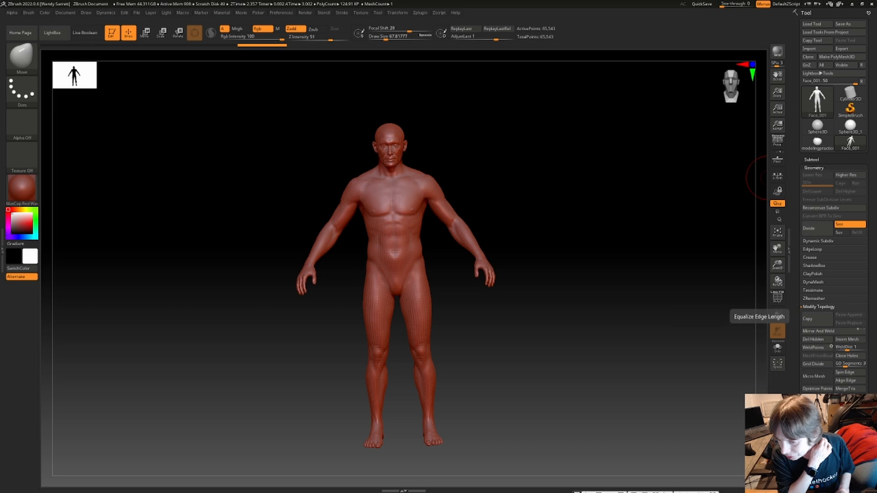
{"action": "mouse_move", "coordinate": [814, 347]}
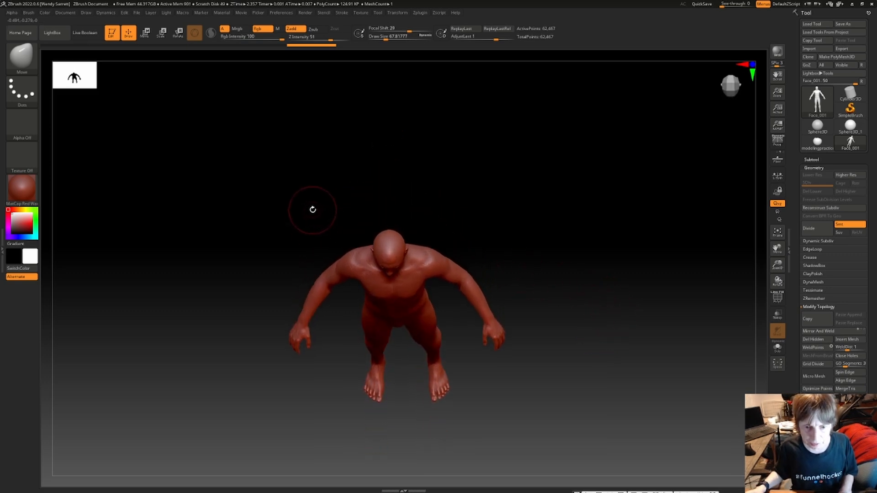
{"action": "left_click_drag", "start_coordinate": [312, 210], "coordinate": [319, 327]}
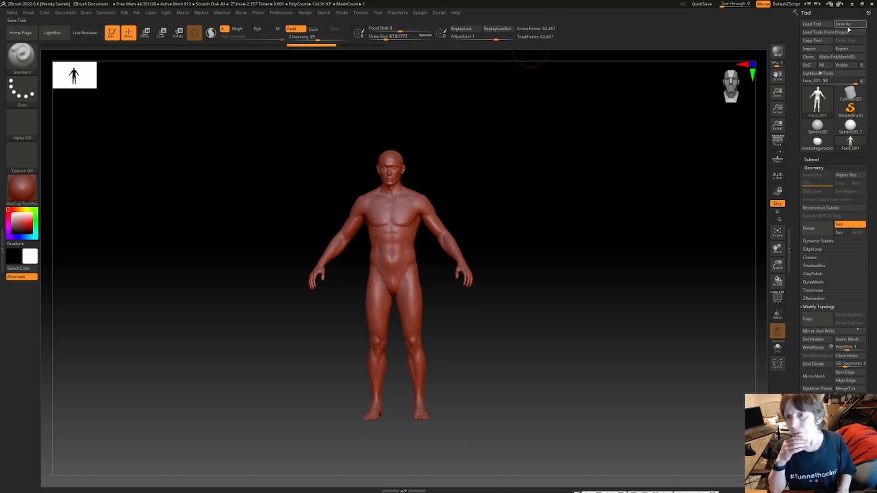
Save the tool as modelprescult.ztl in D:/zbrushprojects.
{"action": "left_click", "coordinate": [849, 23]}
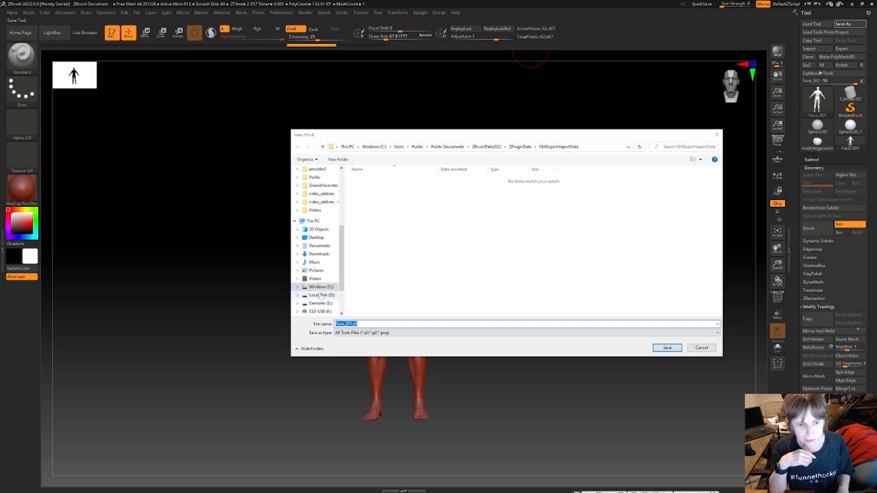
{"action": "left_click", "coordinate": [318, 295]}
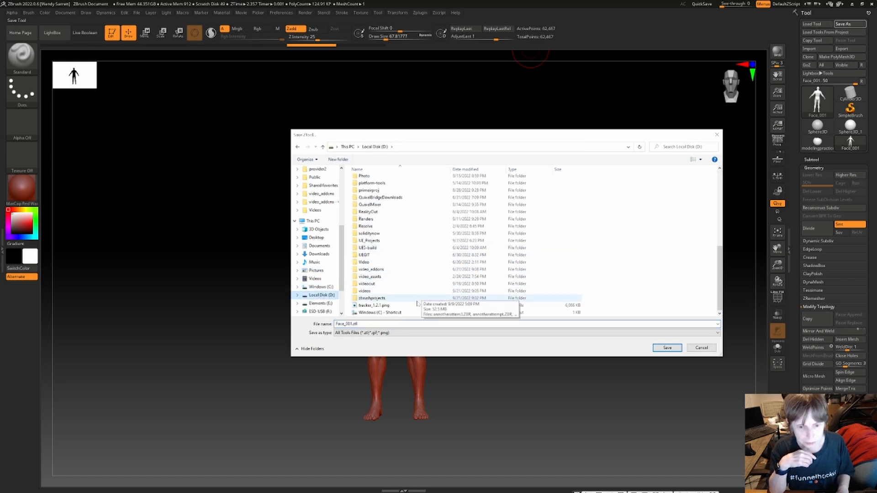
{"action": "double_click", "coordinate": [372, 298]}
{"action": "type", "text": "modelpracsculpt"}
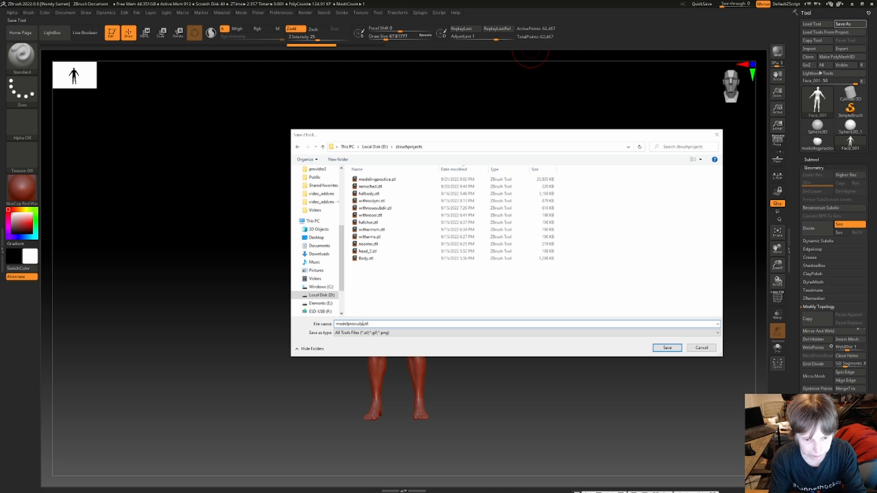
{"action": "left_click", "coordinate": [666, 348]}
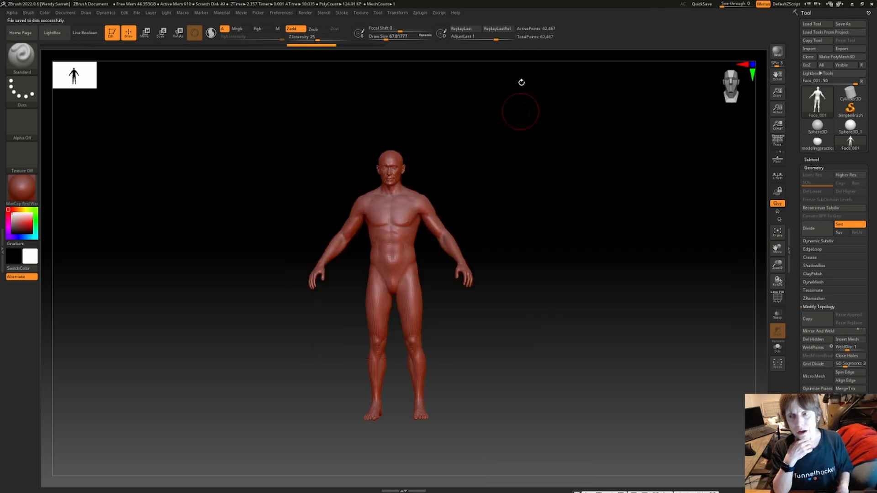
{"action": "mouse_move", "coordinate": [491, 386]}
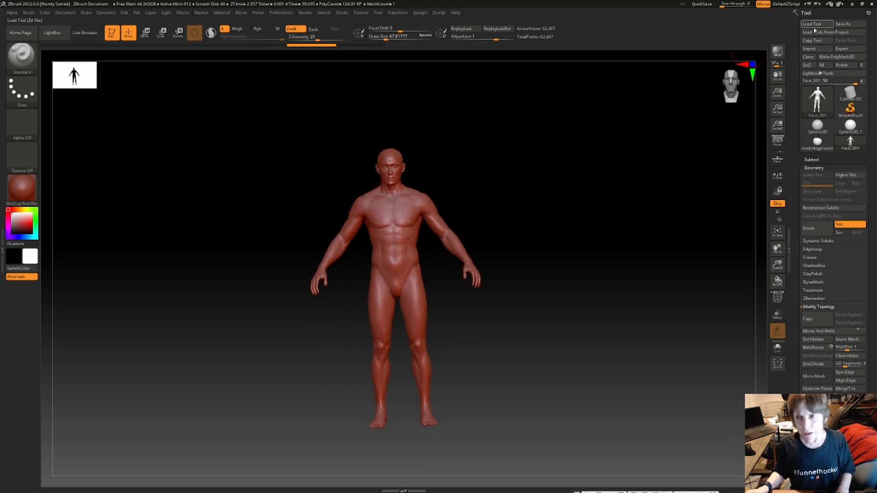
Export the model as modelprescult.obj into the zbrushprojects folder.
{"action": "left_click", "coordinate": [840, 57]}
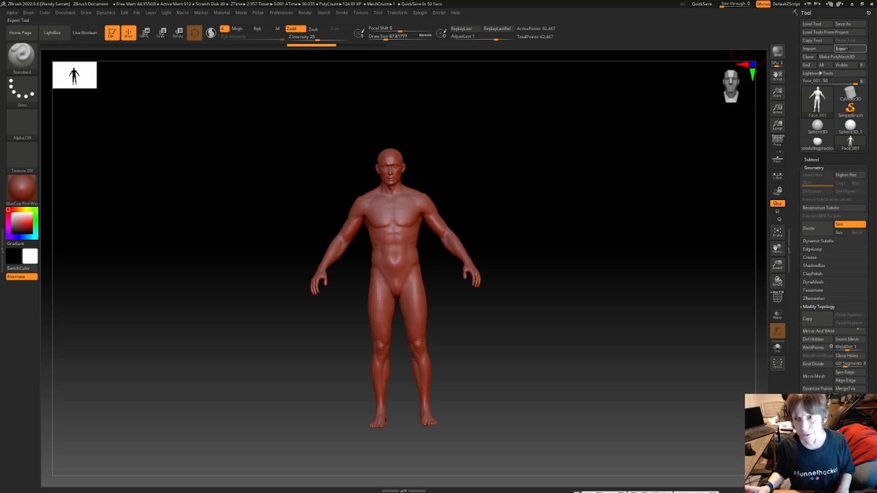
{"action": "left_click", "coordinate": [849, 48]}
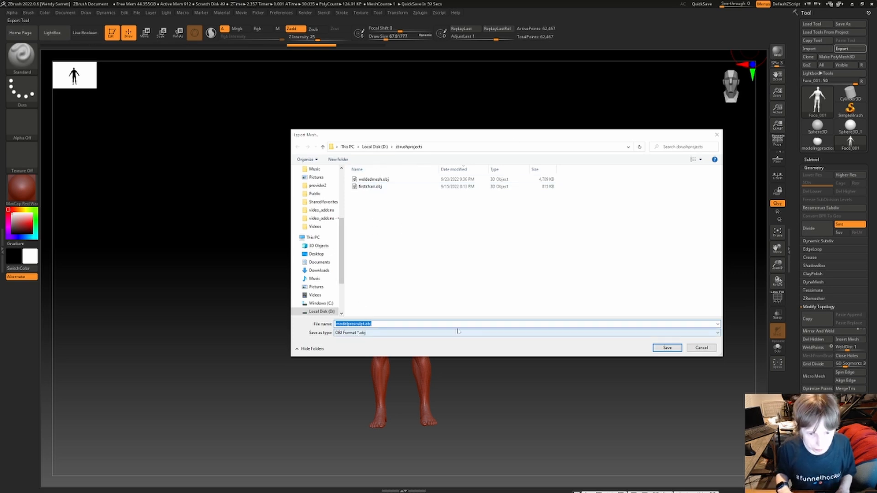
{"action": "left_click", "coordinate": [666, 348]}
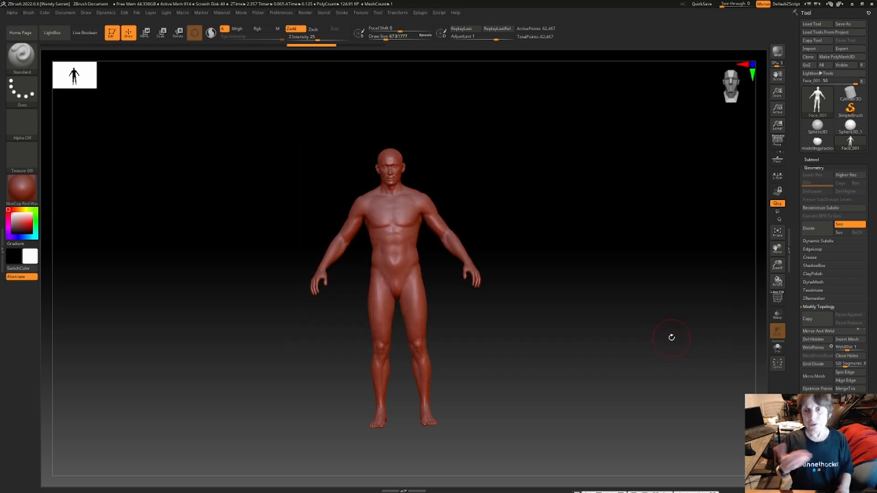
Pull the shoulders outward with the Move brush and begin sculpting the upper back.
{"action": "left_click", "coordinate": [364, 204]}
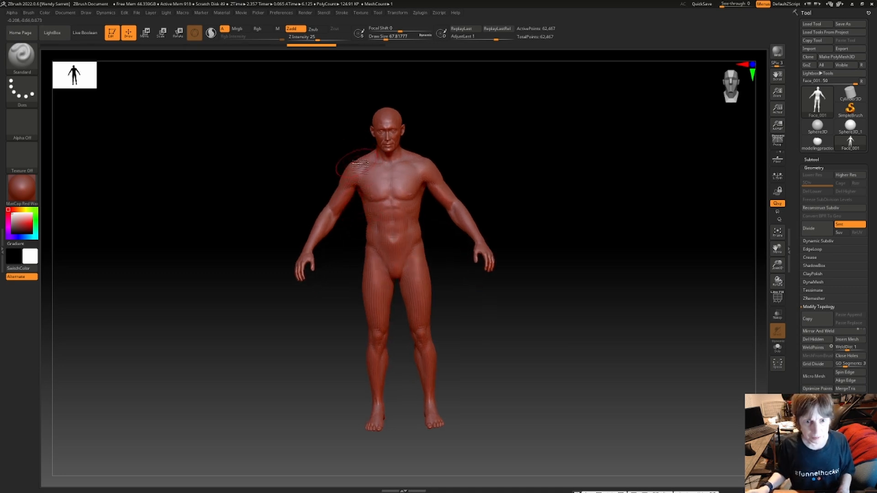
{"action": "left_click_drag", "start_coordinate": [347, 168], "coordinate": [369, 163]}
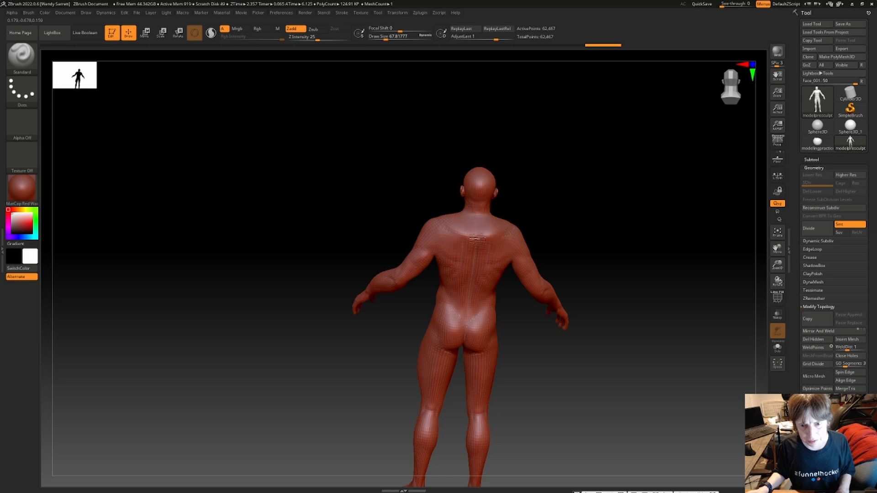
{"action": "left_click_drag", "start_coordinate": [475, 240], "coordinate": [453, 219]}
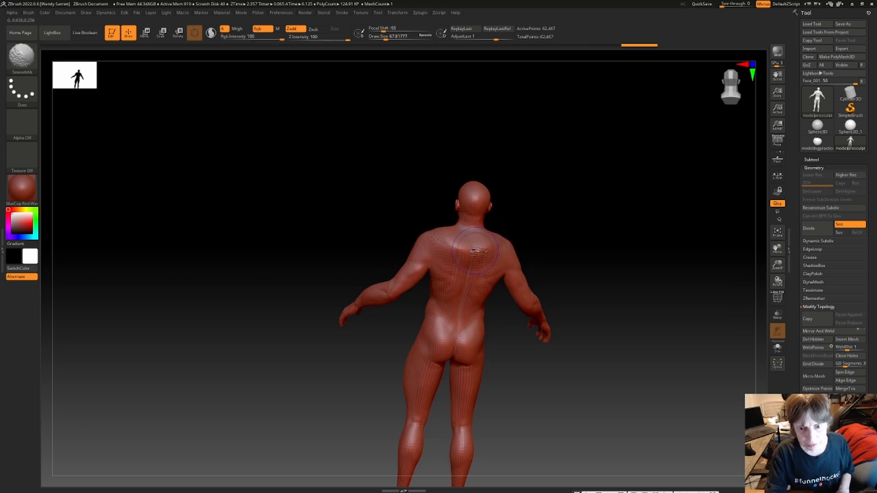
Switch to the Flatten brush and flatten a patch of the upper back near the shoulder.
{"action": "left_click", "coordinate": [477, 250]}
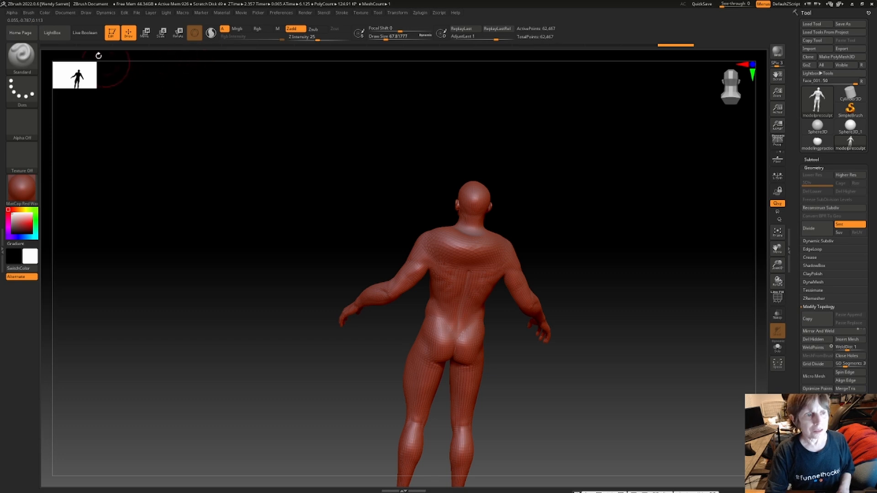
{"action": "left_click", "coordinate": [21, 57]}
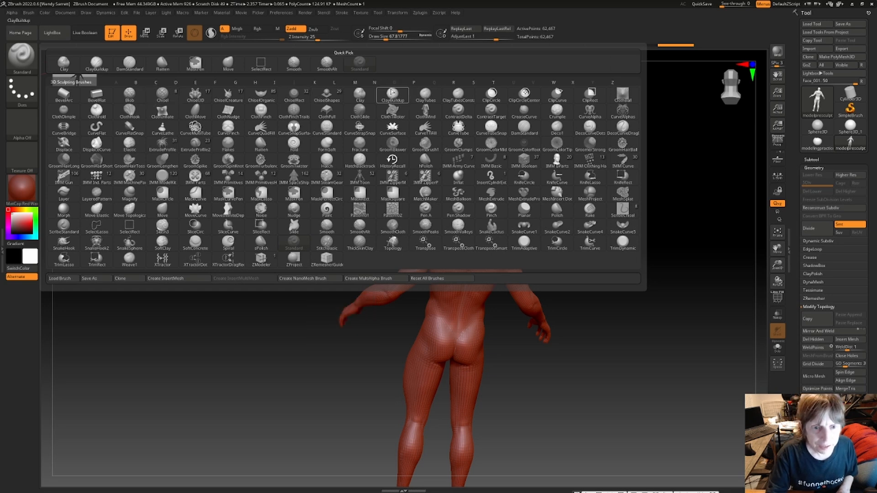
{"action": "left_click", "coordinate": [162, 63]}
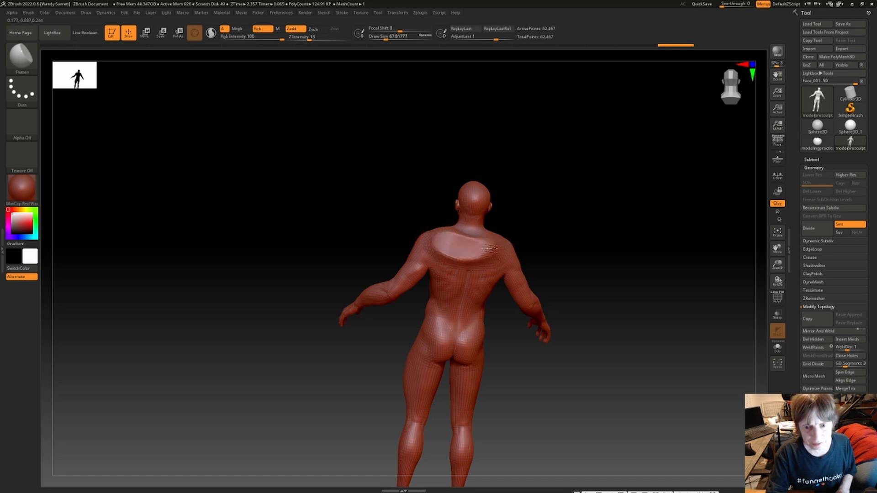
{"action": "left_click_drag", "start_coordinate": [498, 246], "coordinate": [453, 260]}
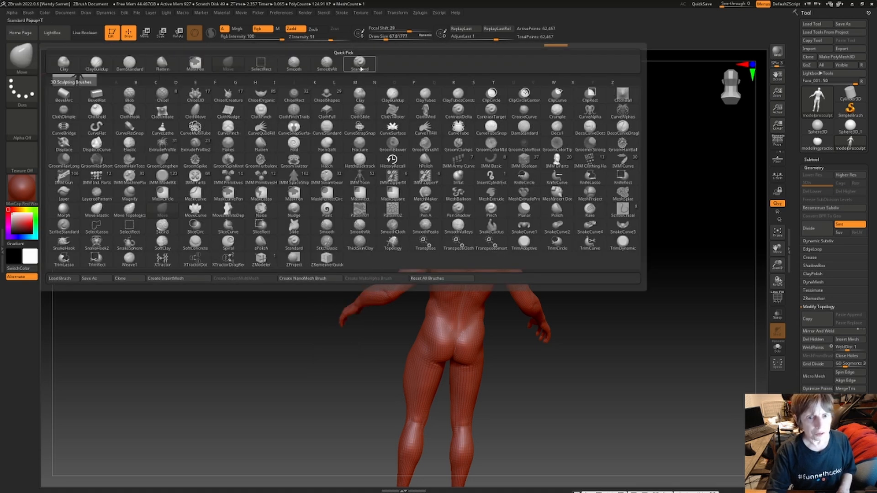
Return to the Standard brush and sculpt over the flattened upper back patch.
{"action": "left_click", "coordinate": [359, 63]}
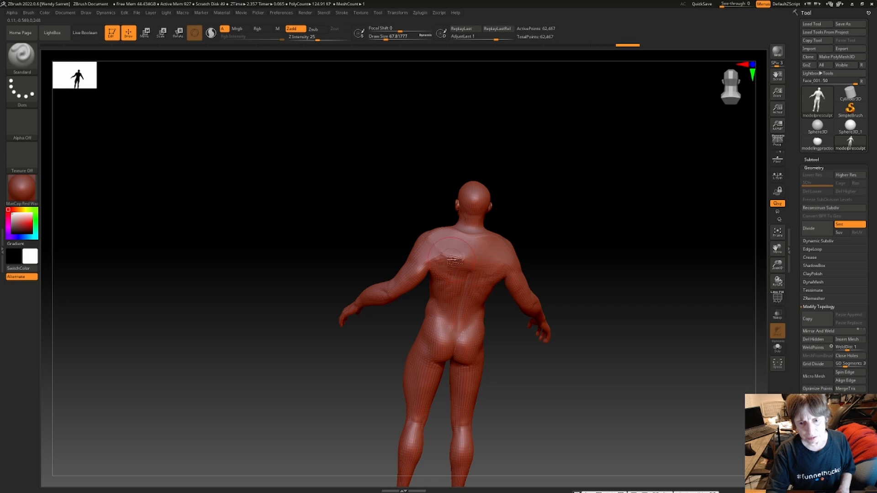
{"action": "left_click_drag", "start_coordinate": [453, 246], "coordinate": [439, 305]}
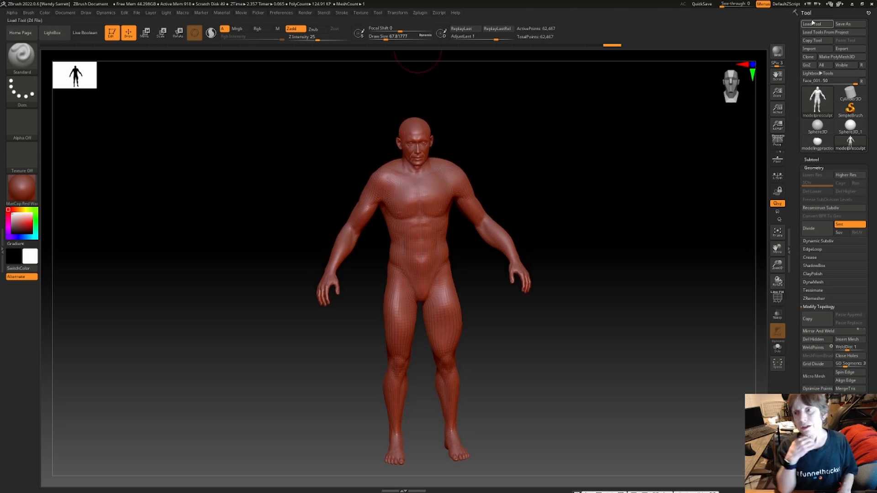
{"action": "mouse_move", "coordinate": [833, 32]}
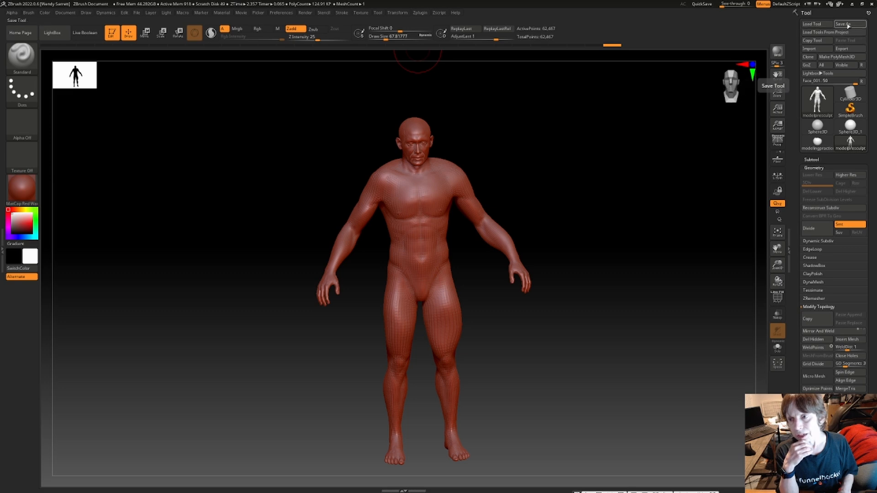
Save the sculpted tool under the new name modelmorph.ztl in zbrushprojects.
{"action": "left_click", "coordinate": [847, 24]}
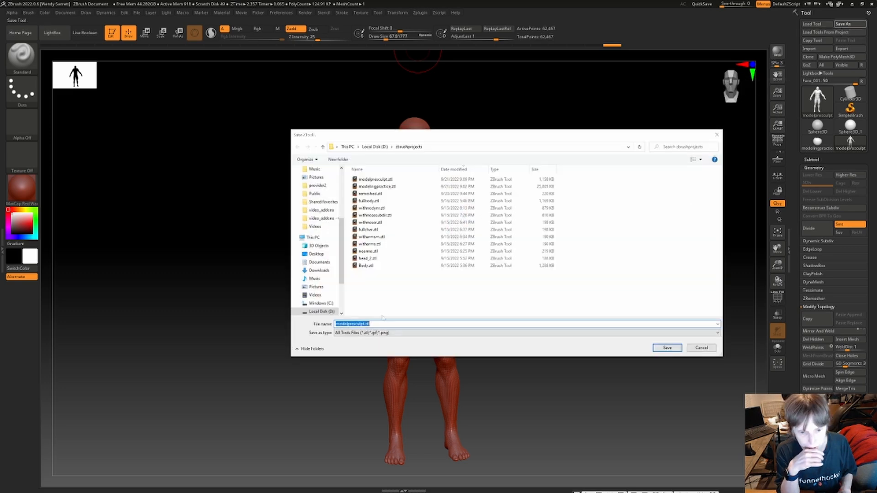
{"action": "left_click", "coordinate": [352, 323]}
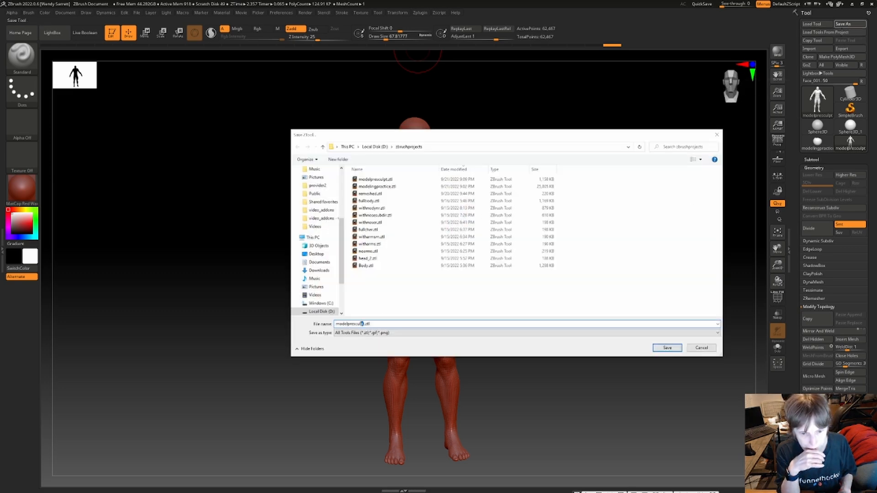
{"action": "double_click", "coordinate": [354, 323]}
{"action": "type", "text": "morph"}
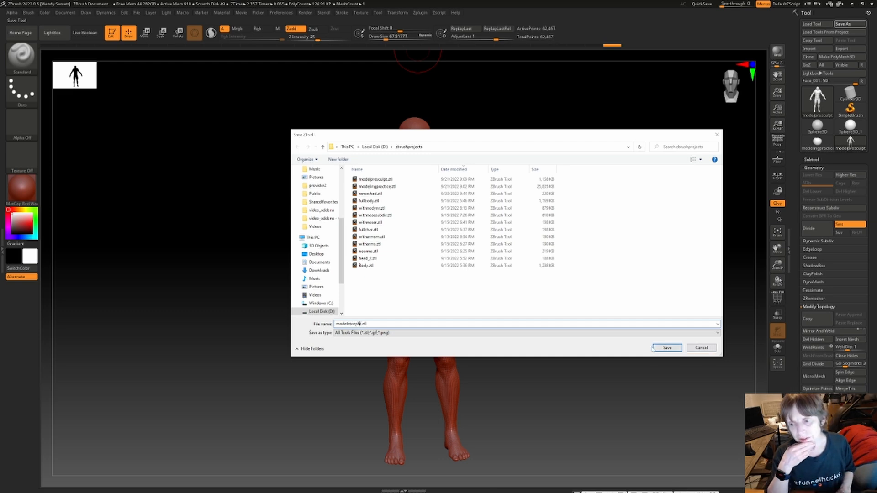
{"action": "left_click", "coordinate": [666, 347]}
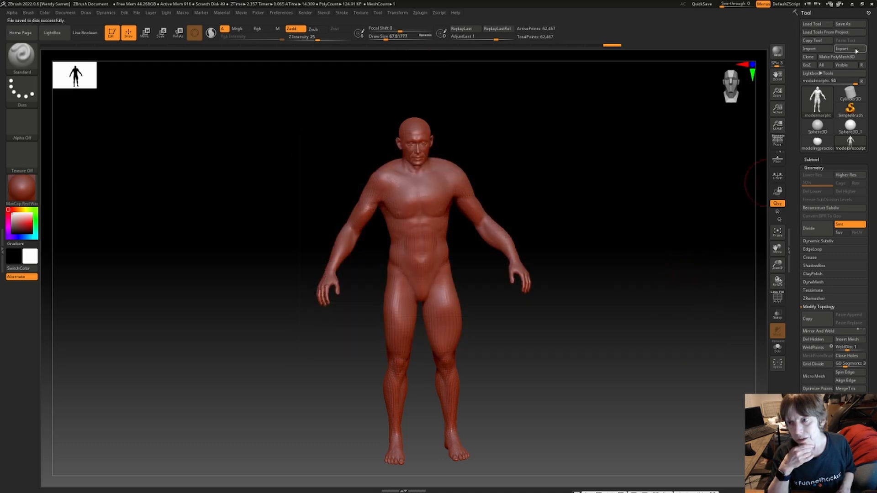
Export the sculpted body as modelmorph.obj in OBJ format to the zbrushprojects folder.
{"action": "left_click", "coordinate": [848, 49]}
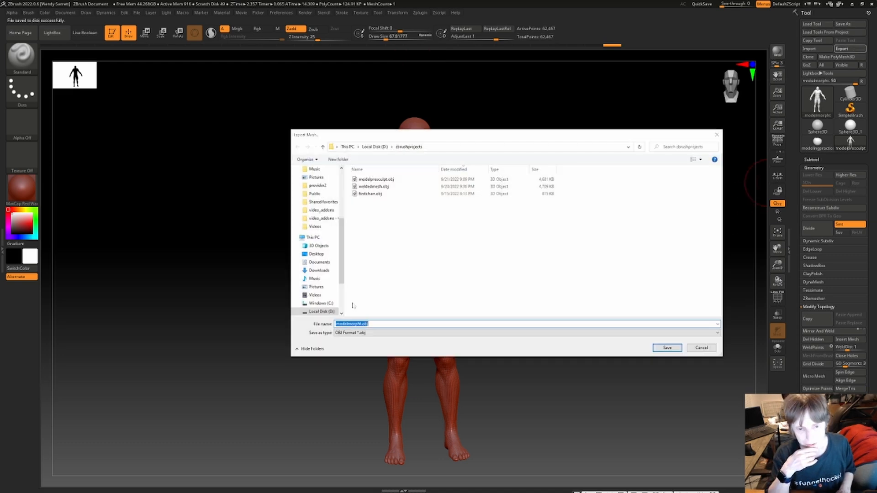
{"action": "left_click", "coordinate": [666, 347]}
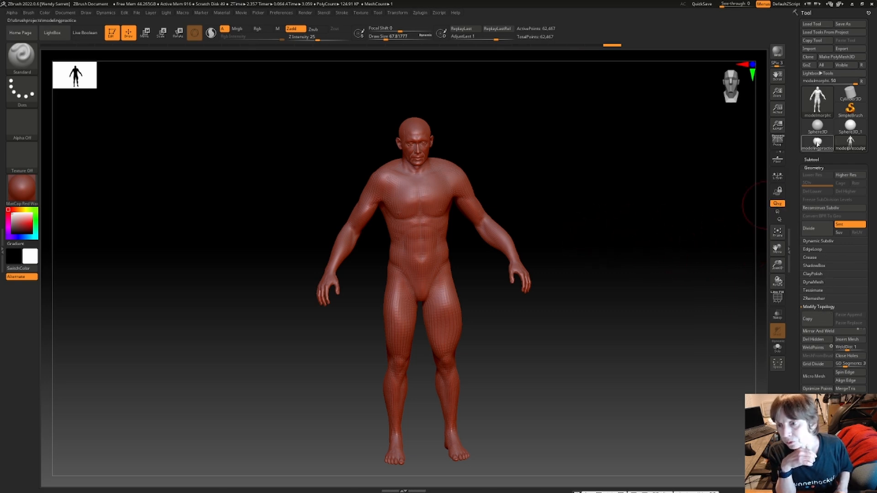
Collapse the Geometry palette and reach the Subtool list to build the Skin_modelmorph subtool.
{"action": "left_click", "coordinate": [814, 168]}
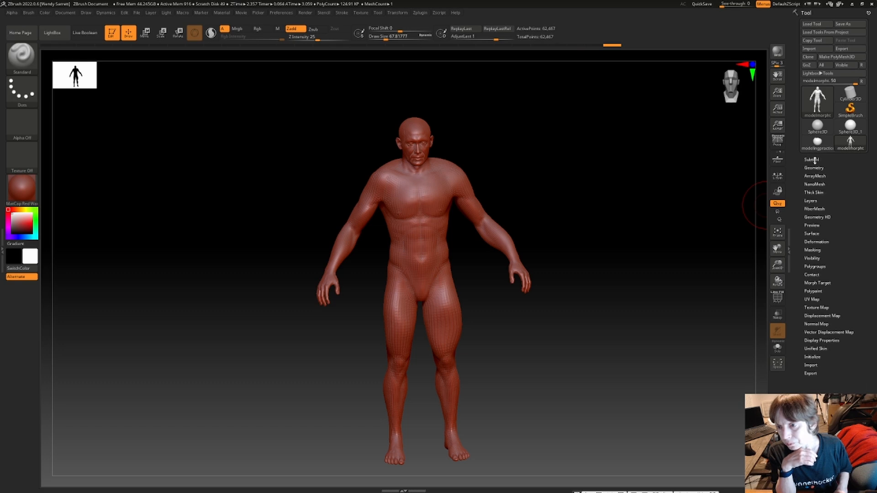
{"action": "left_click", "coordinate": [811, 159]}
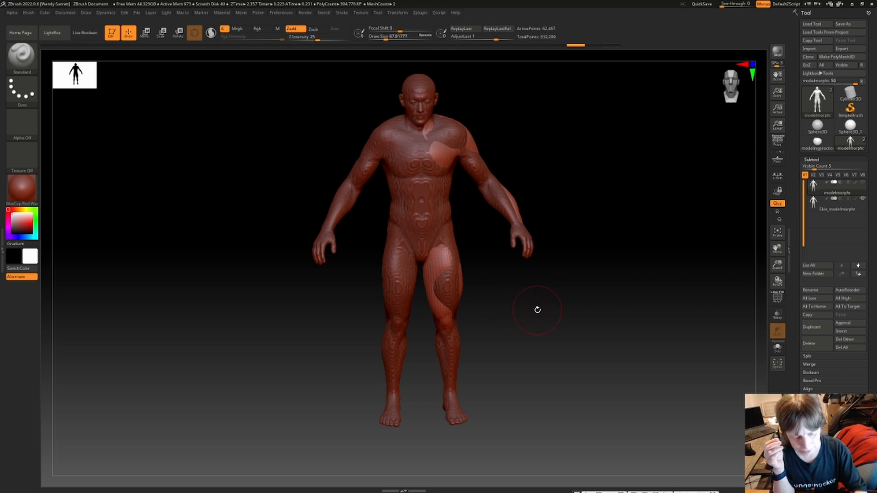
{"action": "mouse_move", "coordinate": [591, 225]}
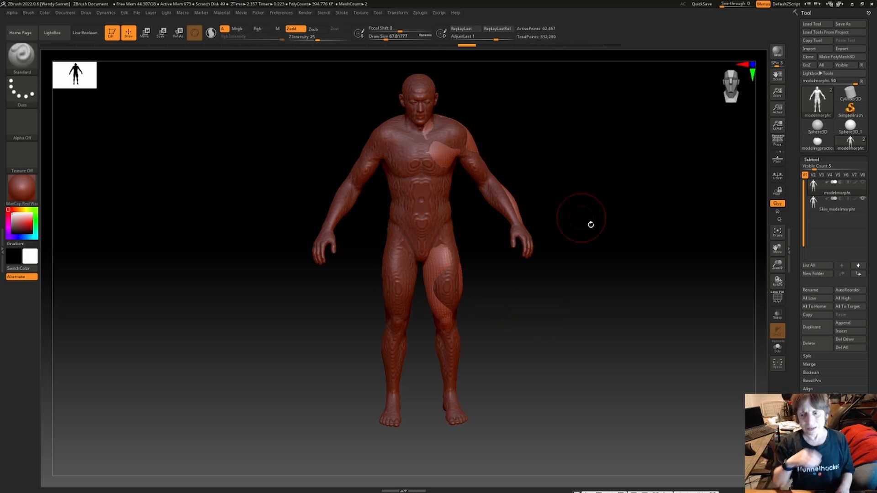
{"action": "left_click_drag", "start_coordinate": [590, 225], "coordinate": [724, 224]}
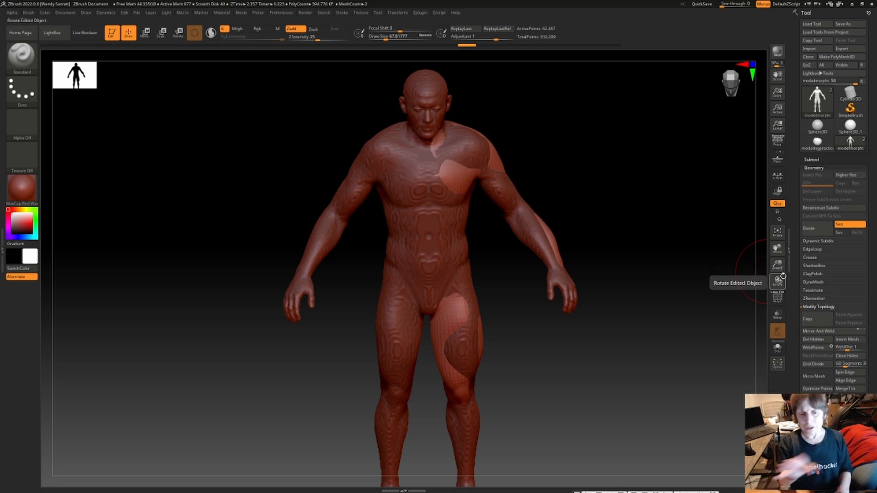
{"action": "mouse_move", "coordinate": [618, 278]}
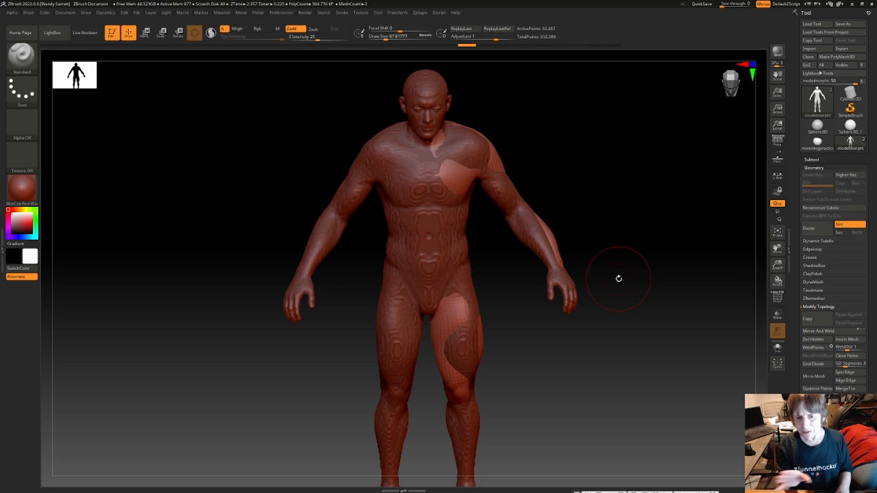
{"action": "mouse_move", "coordinate": [602, 283]}
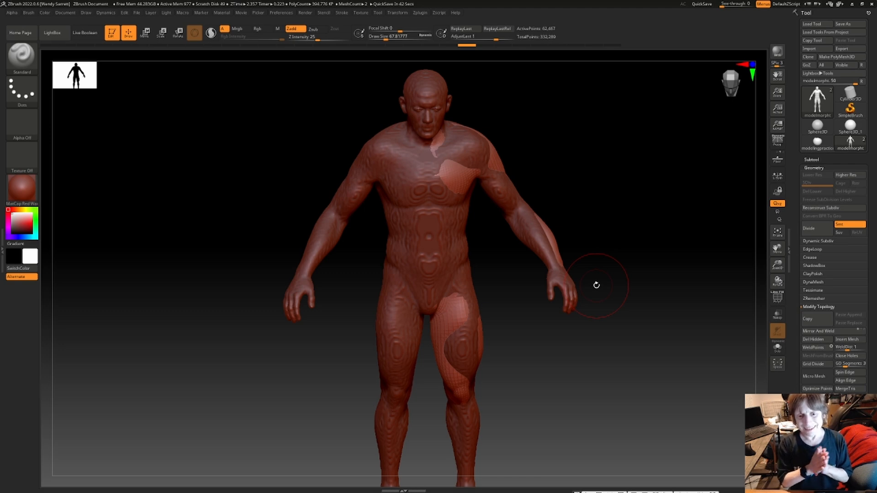
{"action": "mouse_move", "coordinate": [315, 64]}
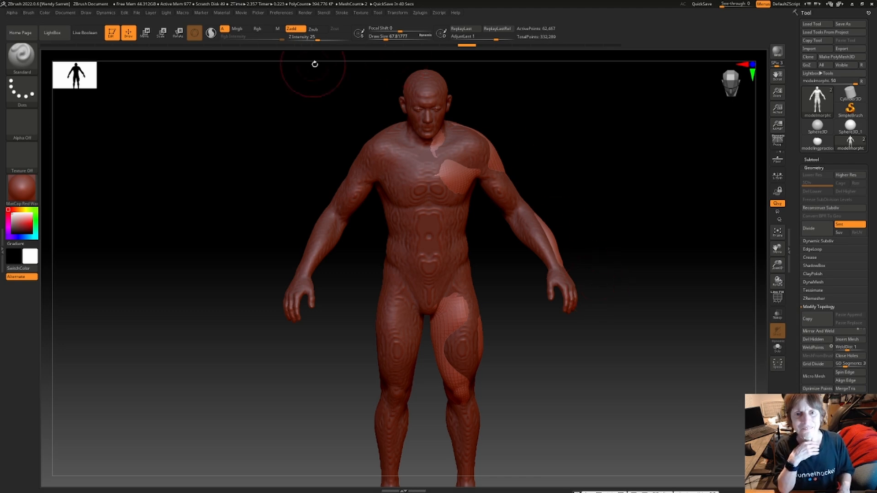